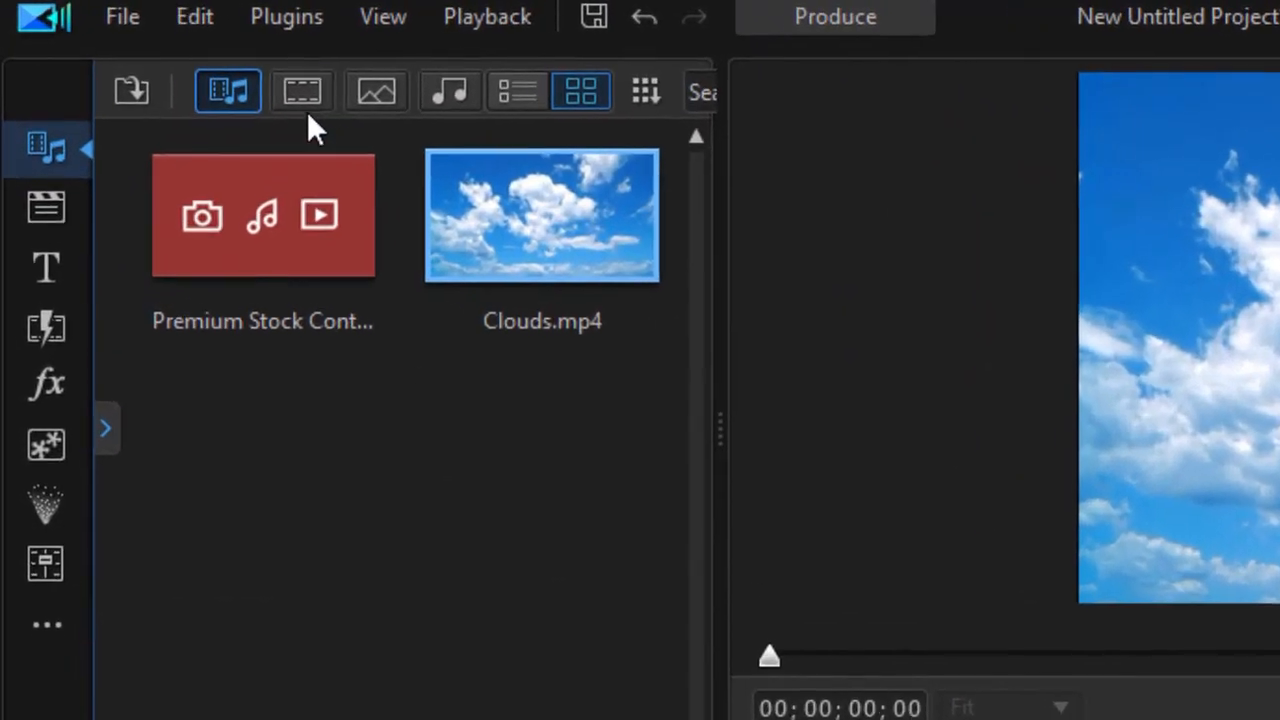
Launch the AI Sky Replacement tool from the Plugins menu
left_click(286, 16)
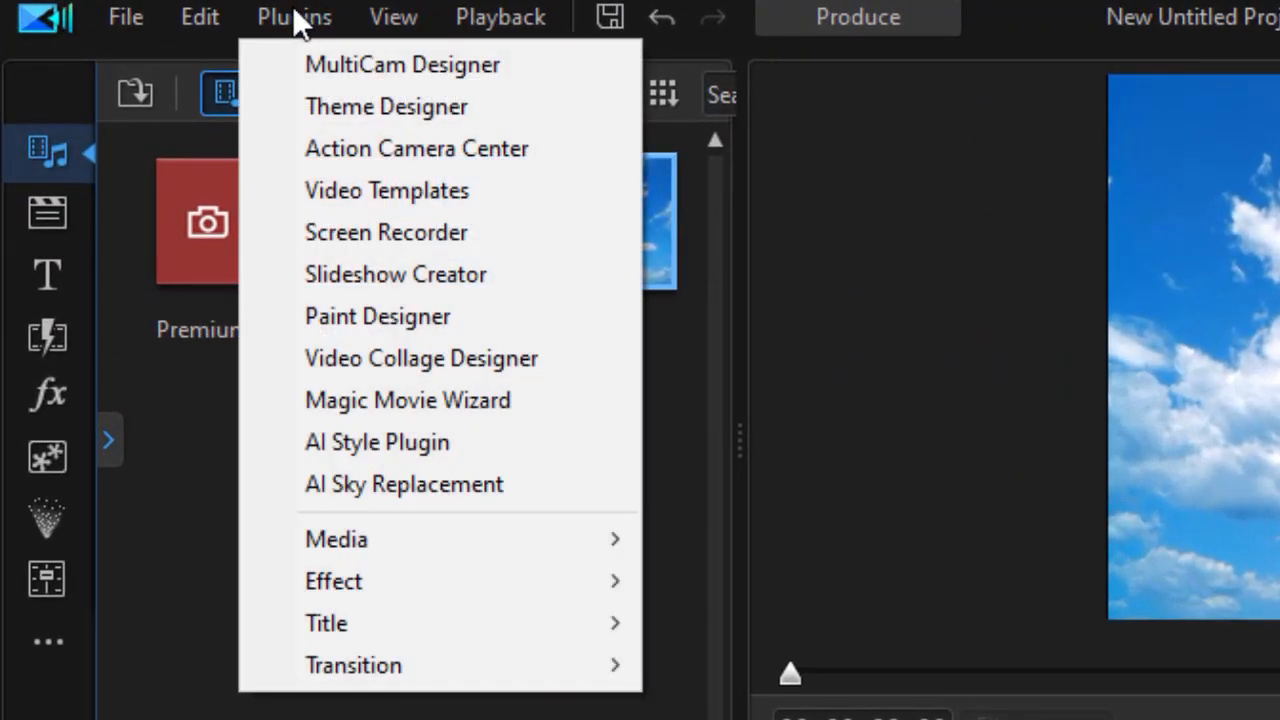
left_click(404, 484)
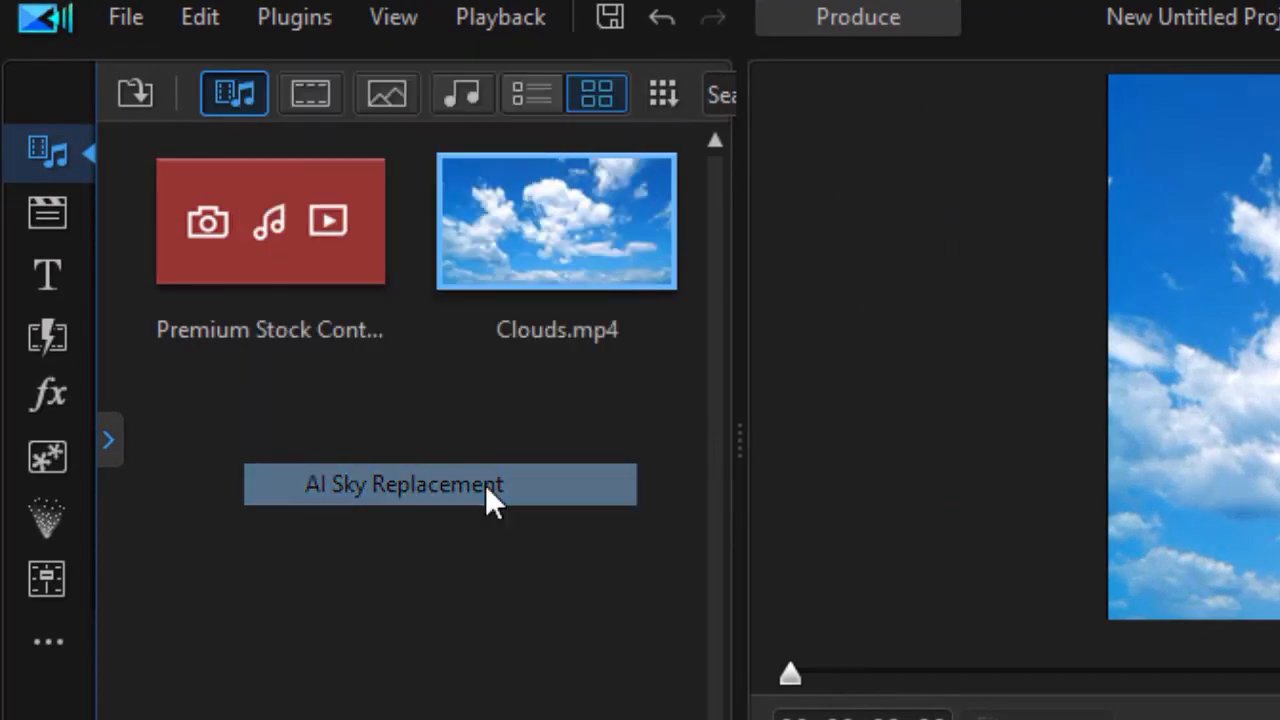
Import the flagpole clip 00250.MTS from the hard drive as the source video
left_click(404, 484)
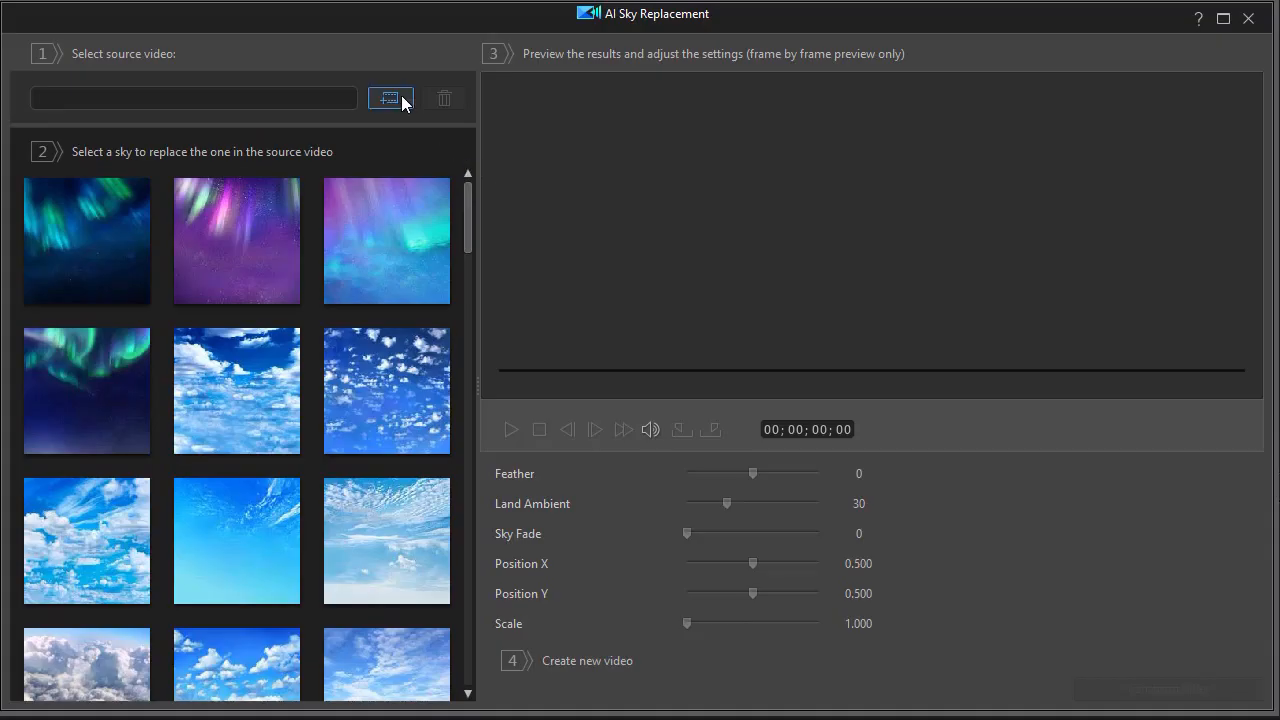
left_click(390, 96)
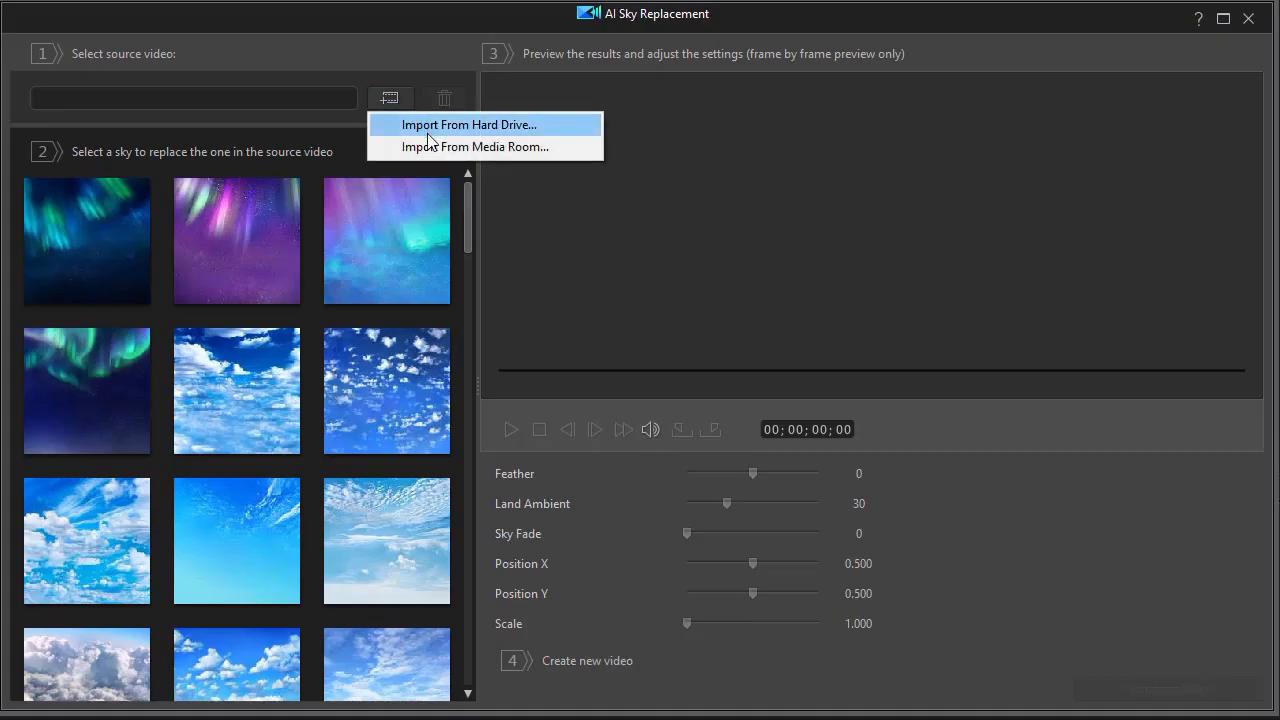
left_click(468, 124)
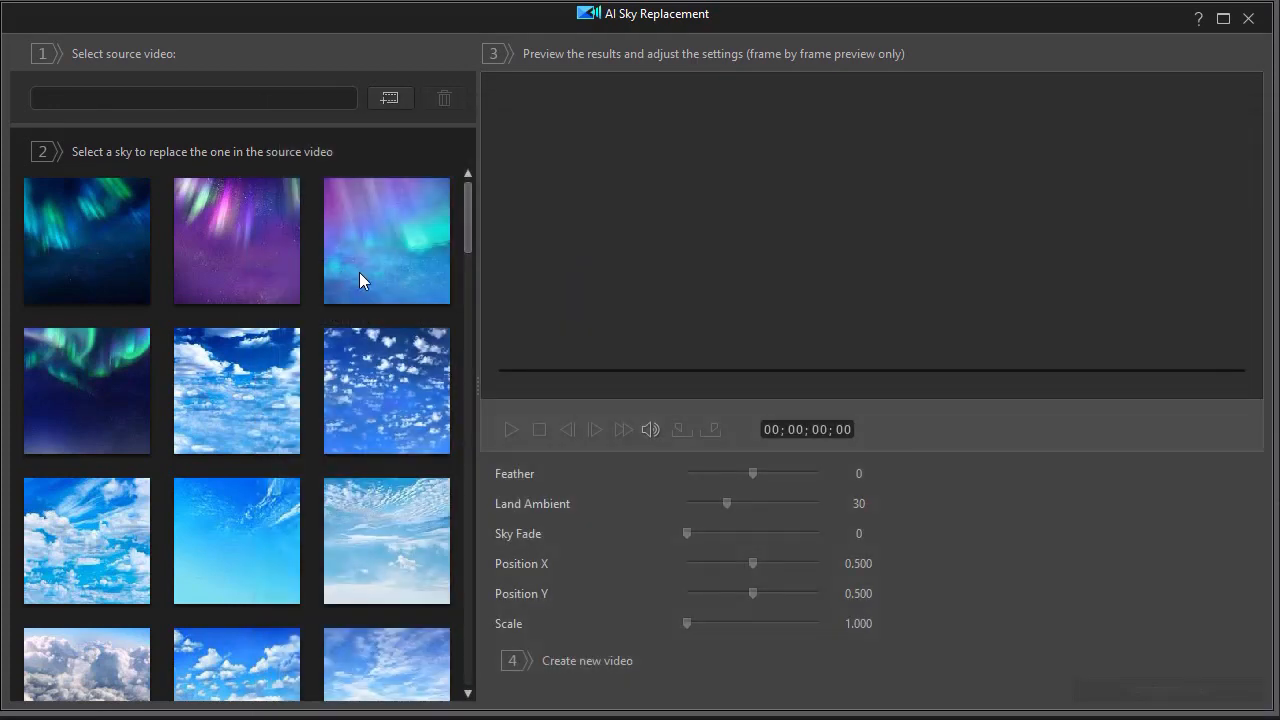
left_click(388, 96)
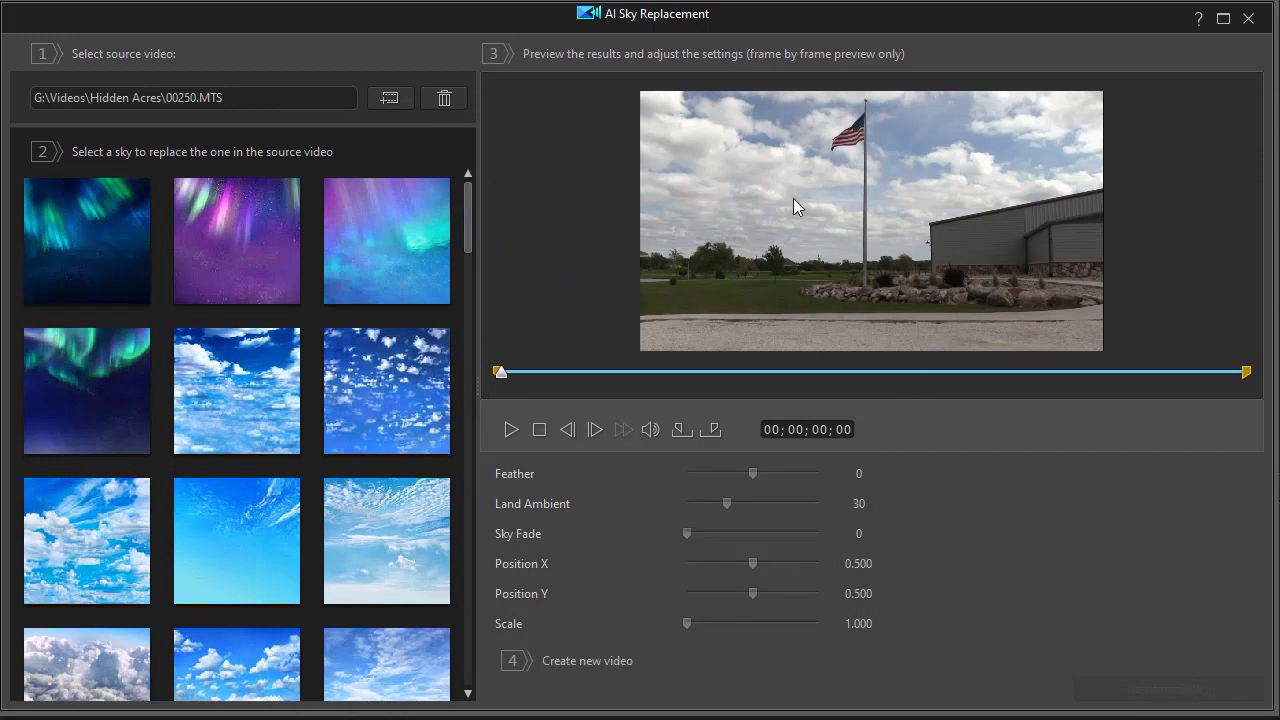
mouse_move(904, 292)
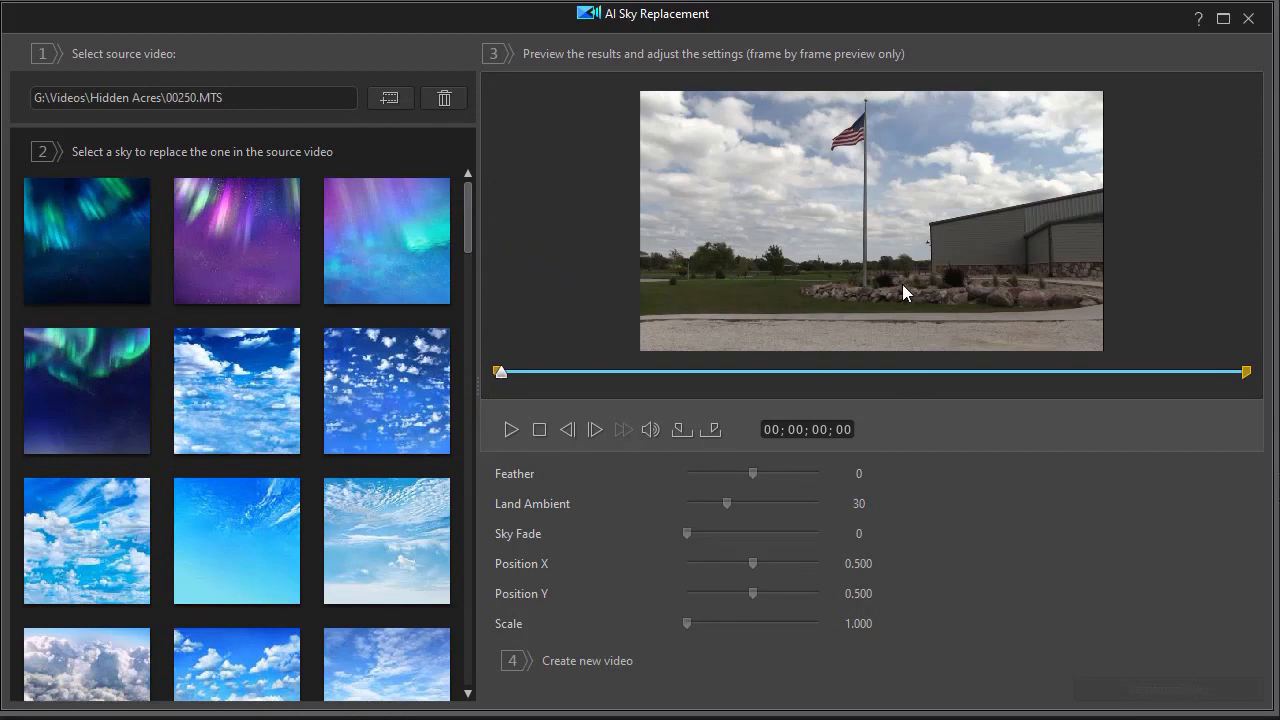
mouse_move(492, 264)
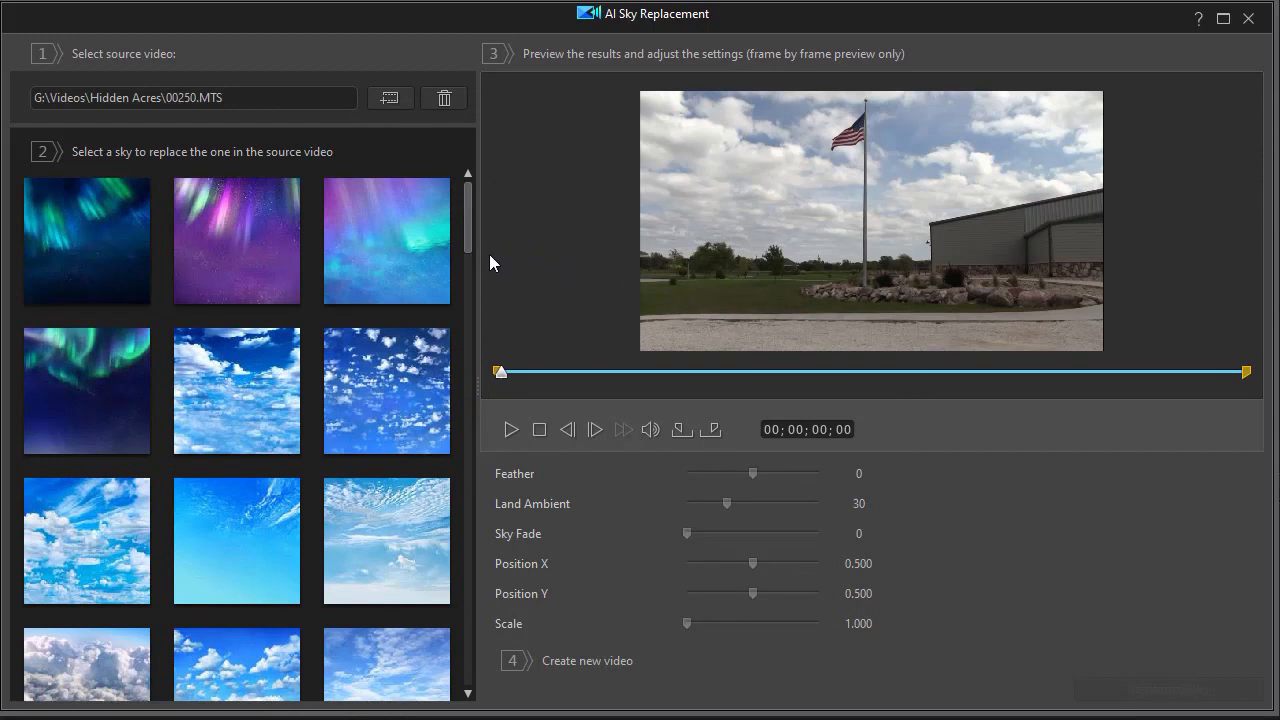
Pick the solid green sky from the sky library and apply it to the preview
scroll("down", 3)
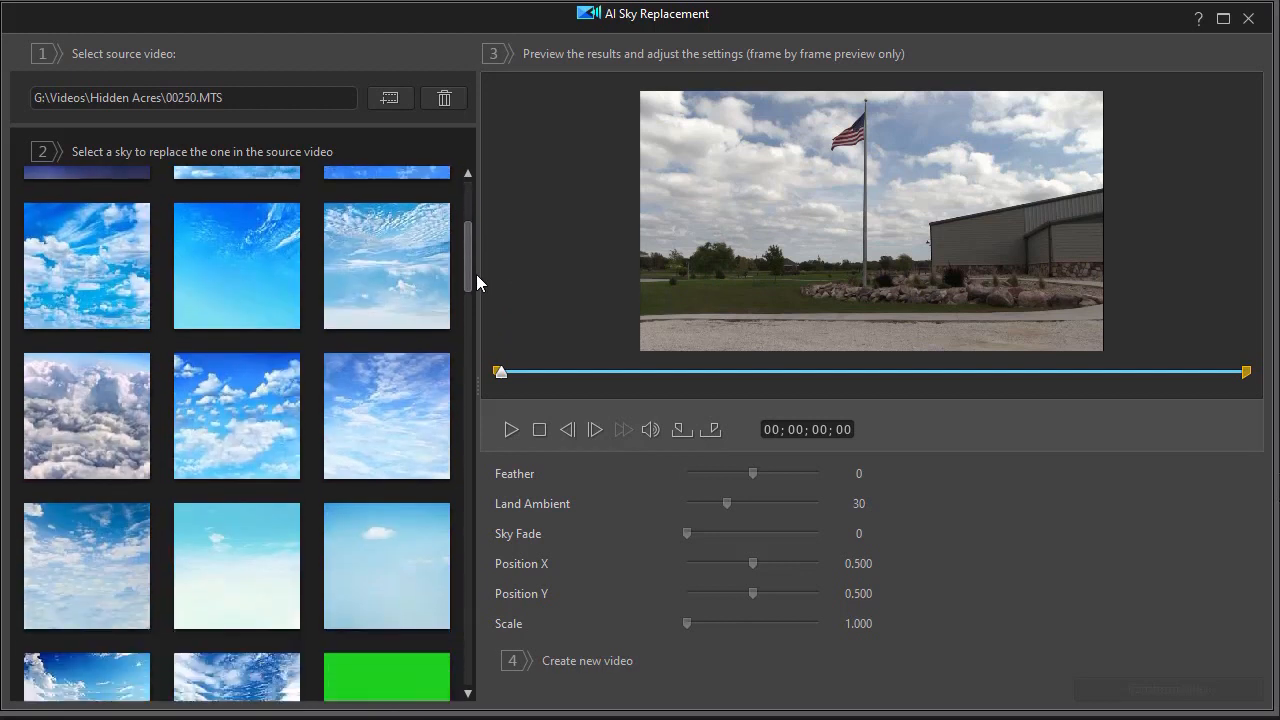
scroll("down", 3)
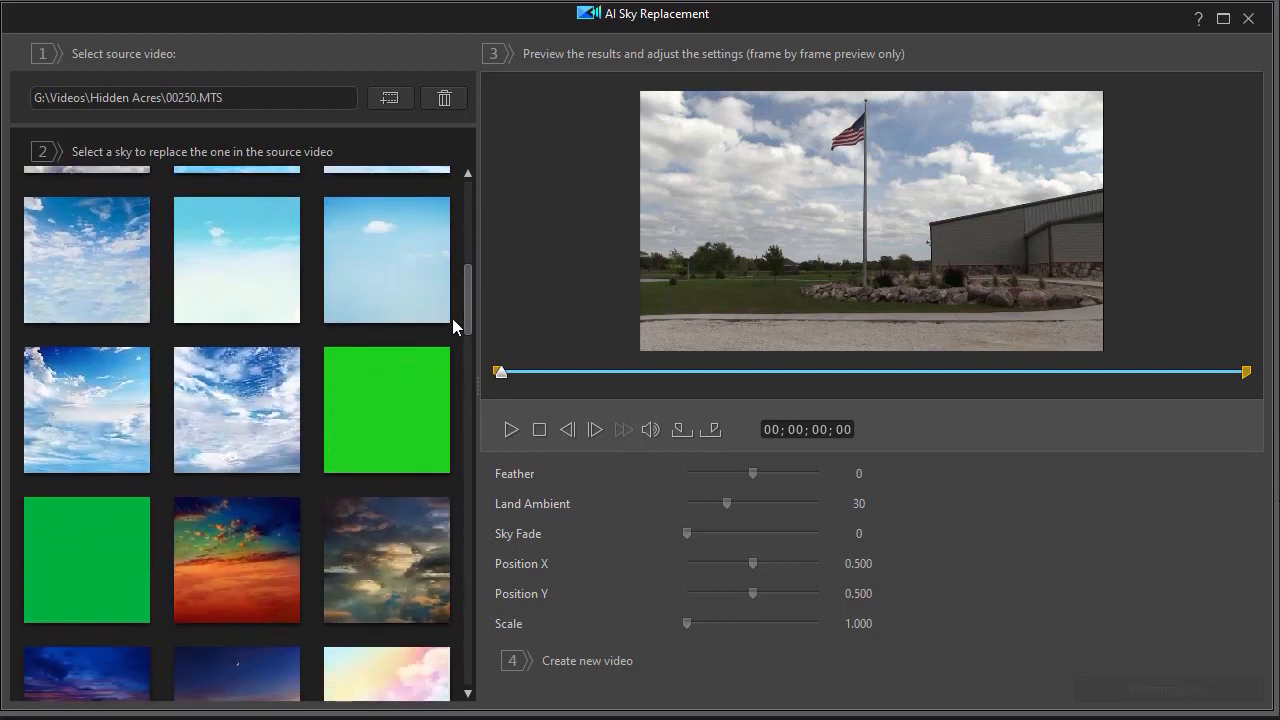
left_click(386, 408)
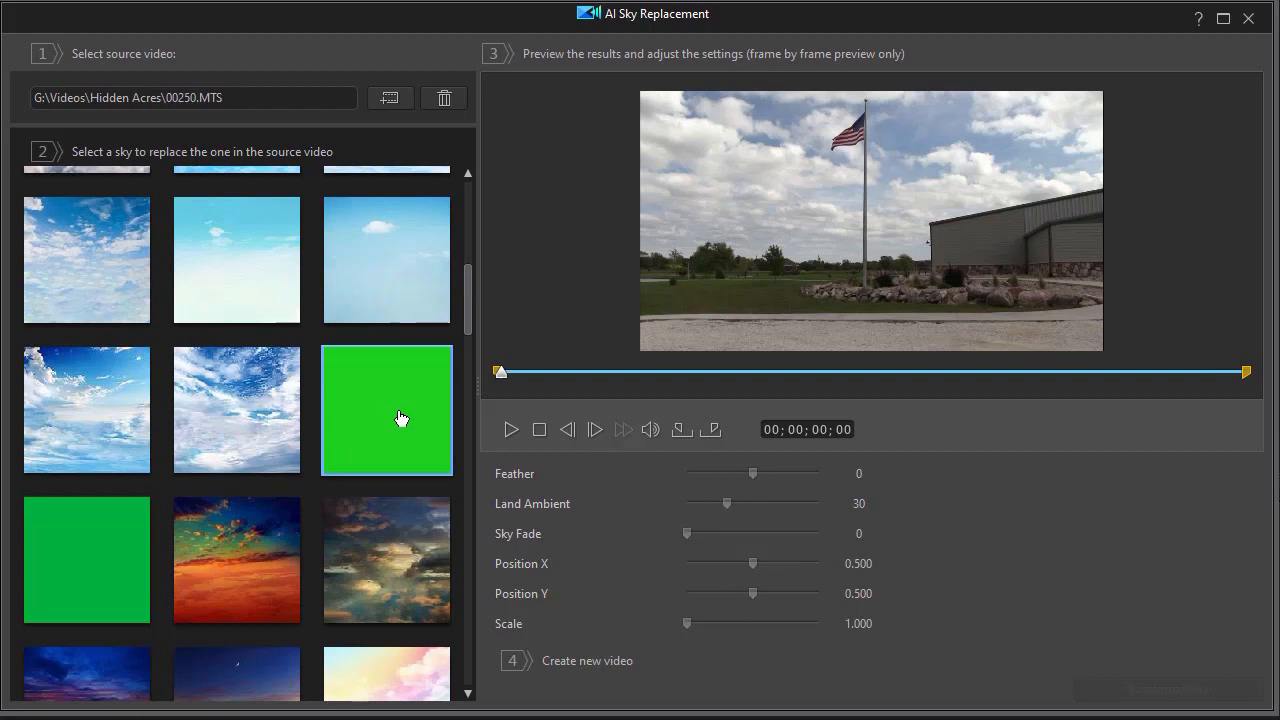
mouse_move(416, 408)
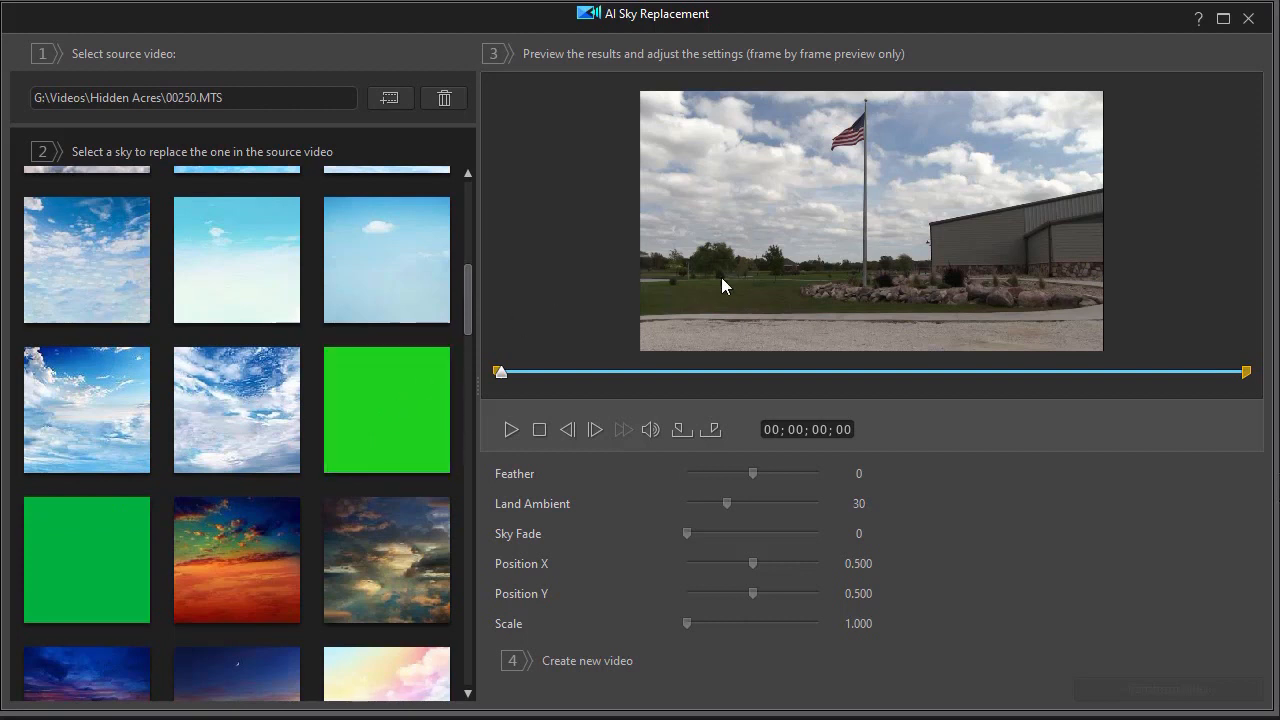
left_click(386, 408)
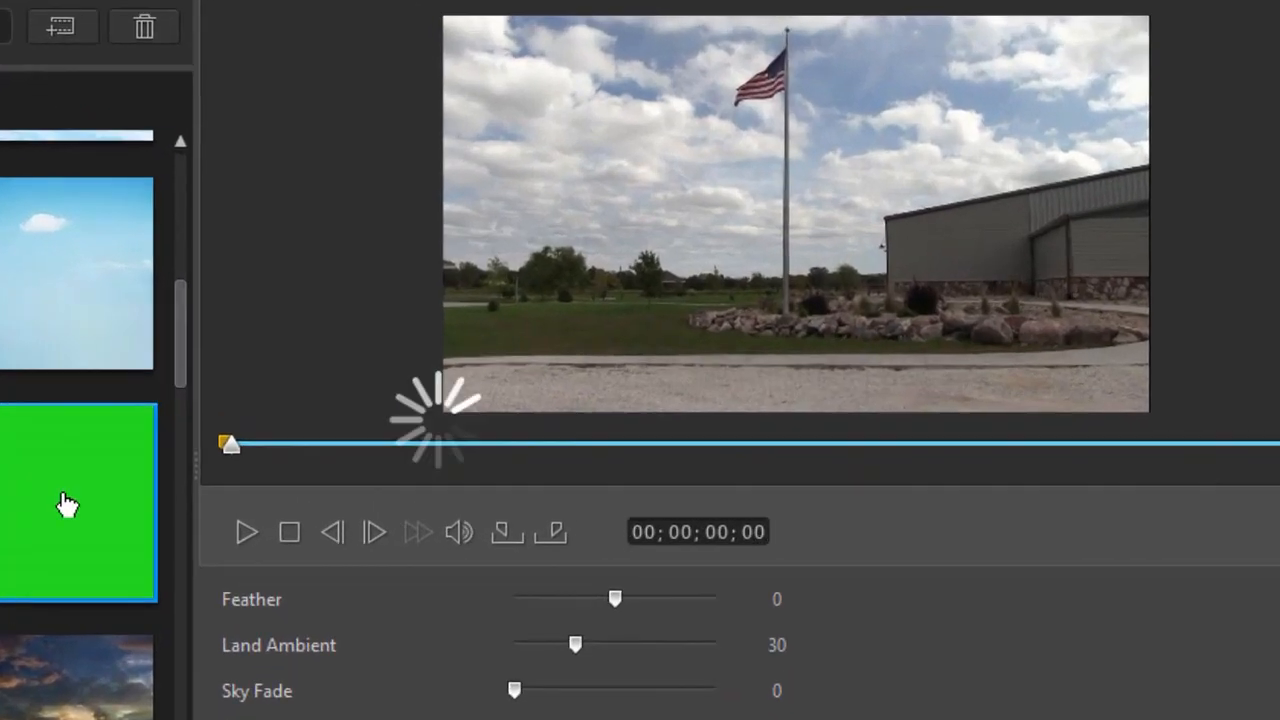
Turn sky edge feathering down to -100 and remove the green tint from the ground
left_click(78, 502)
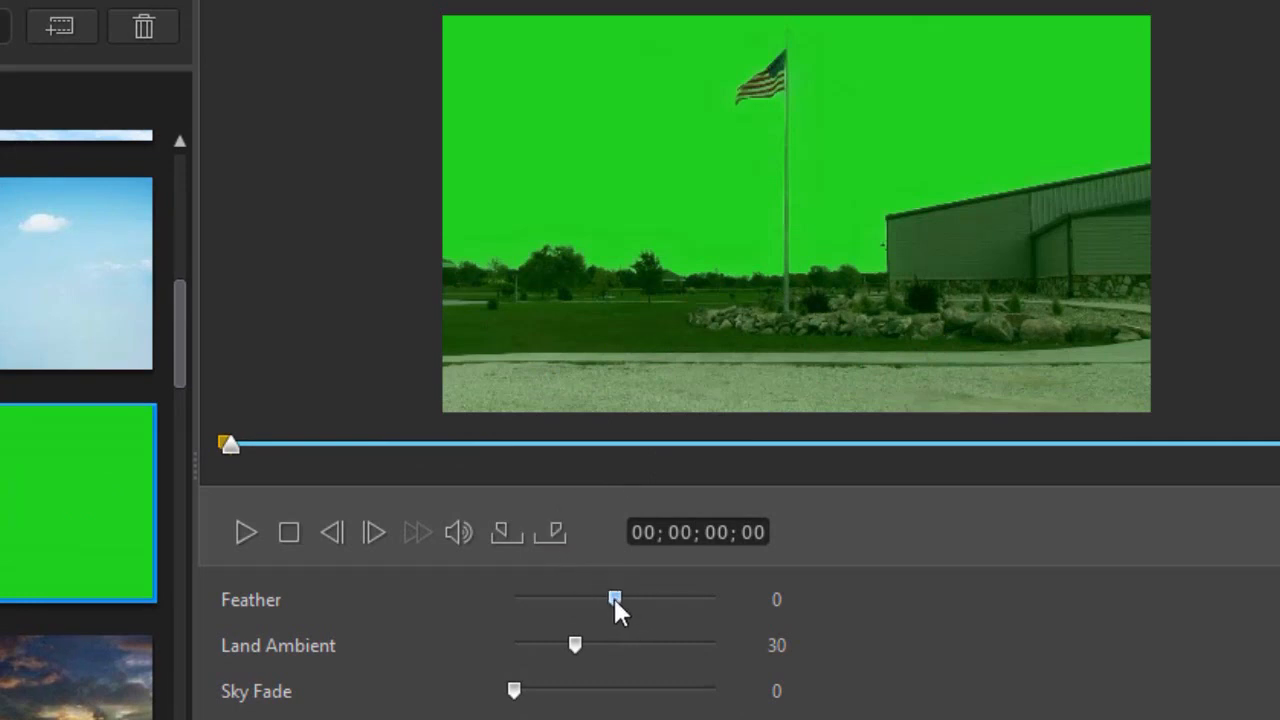
left_click_drag(612, 598, 514, 598)
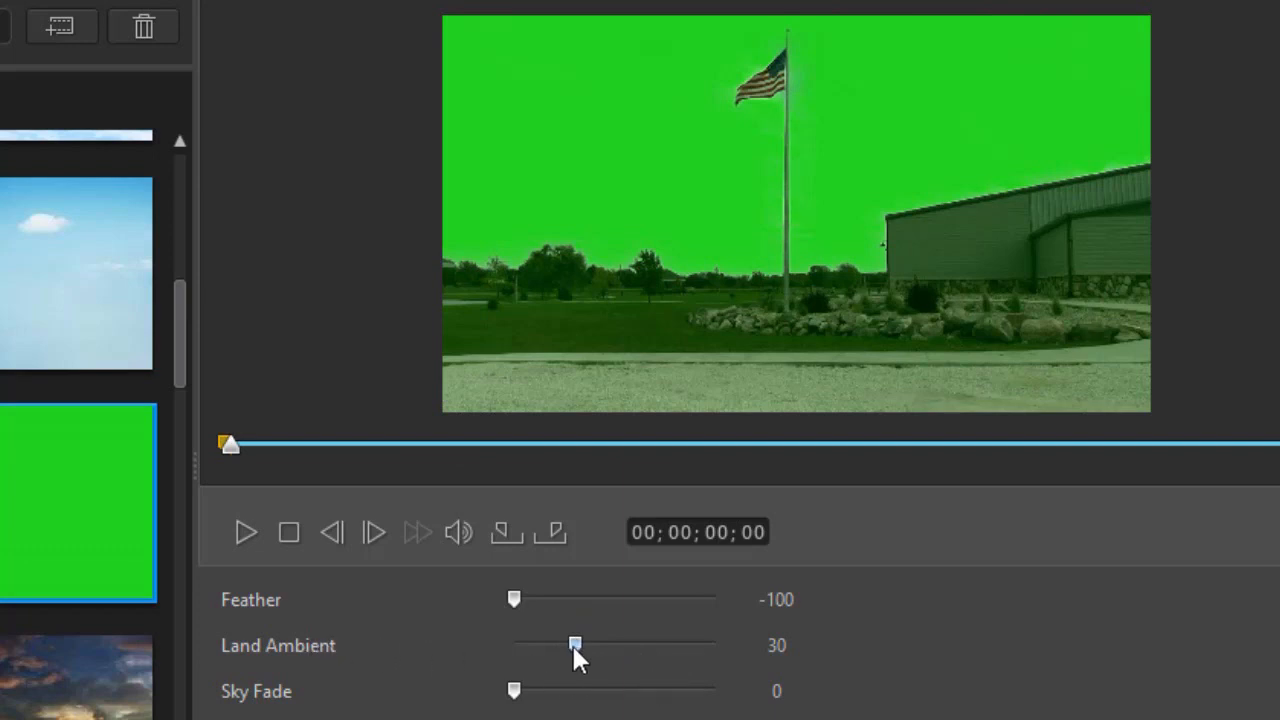
left_click_drag(576, 644, 512, 644)
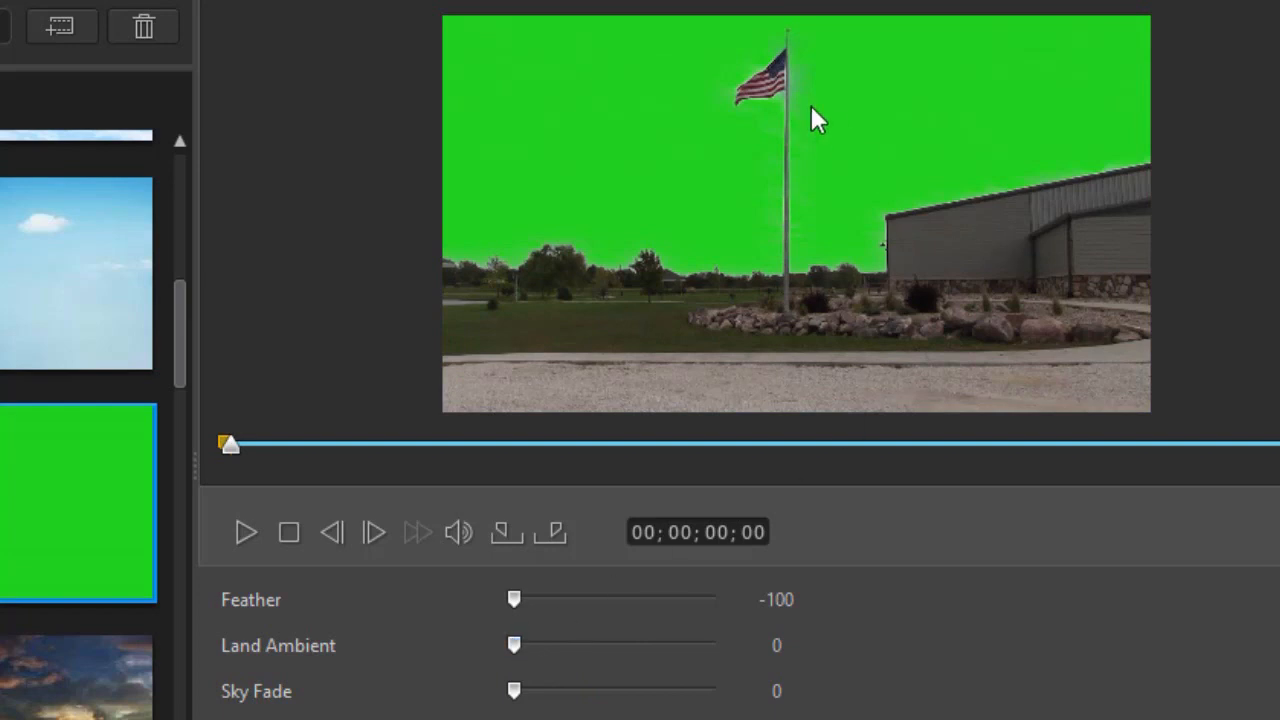
mouse_move(810, 100)
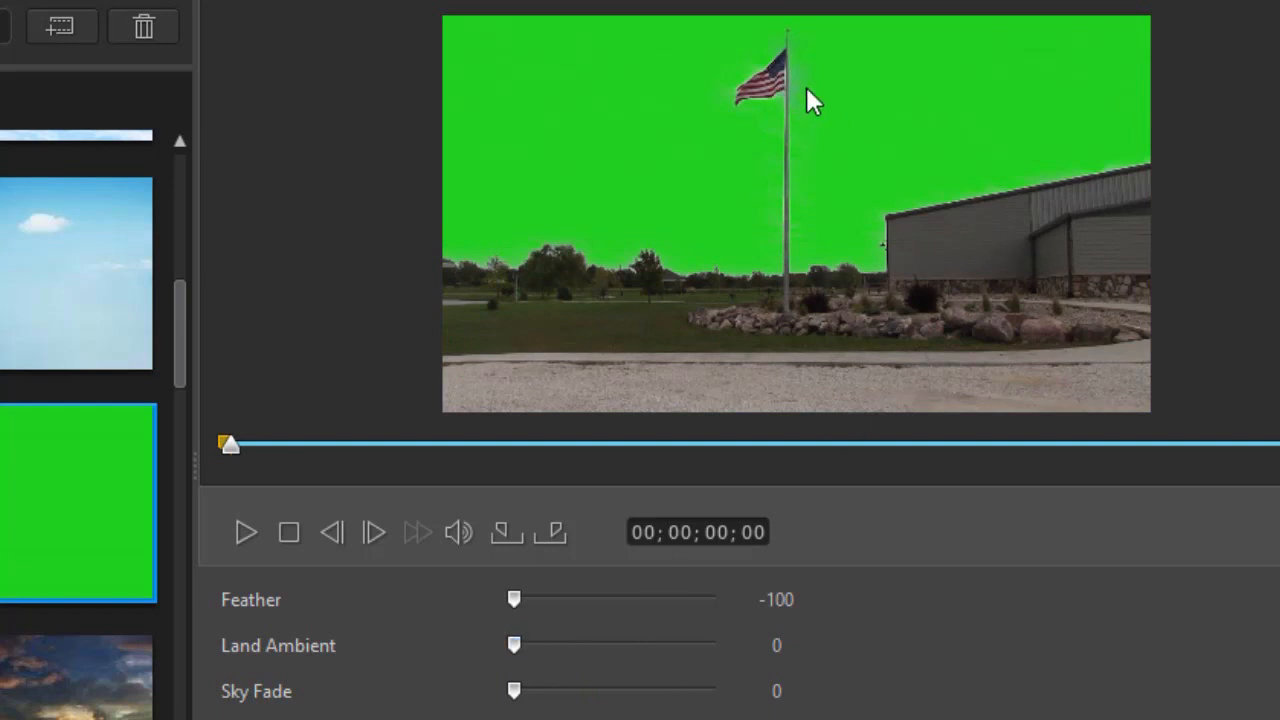
mouse_move(624, 598)
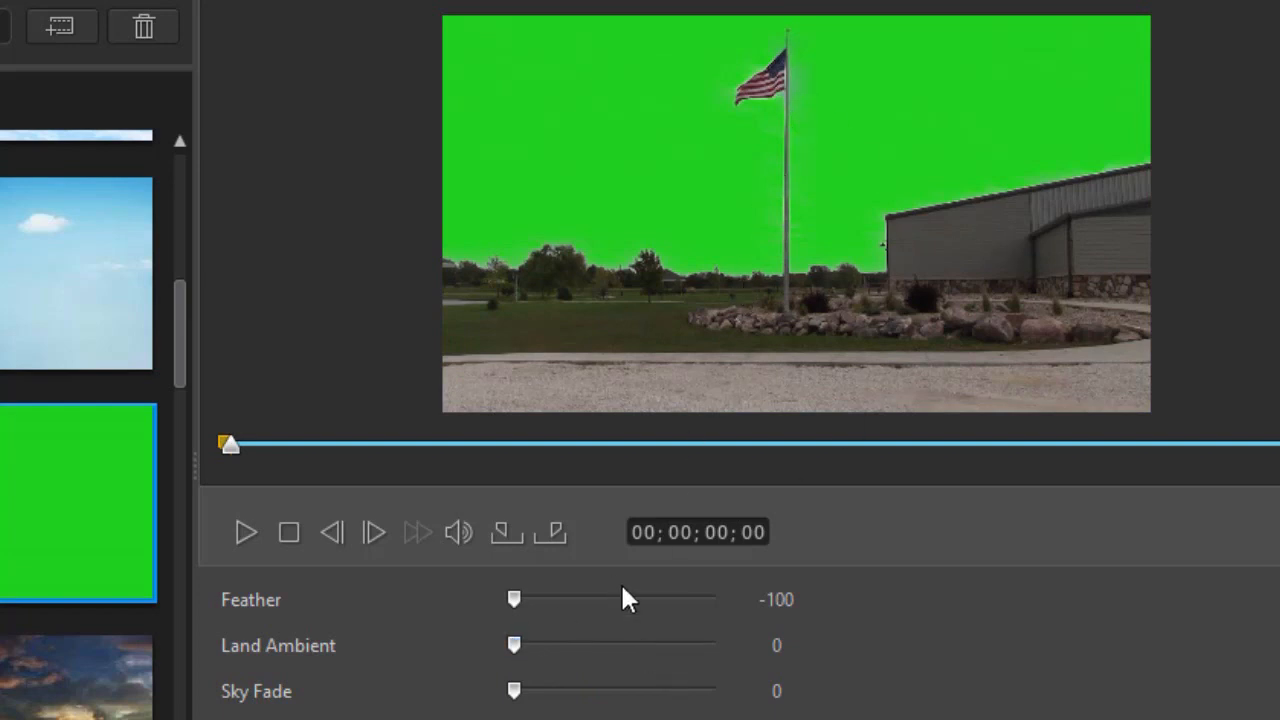
left_click_drag(230, 444, 244, 444)
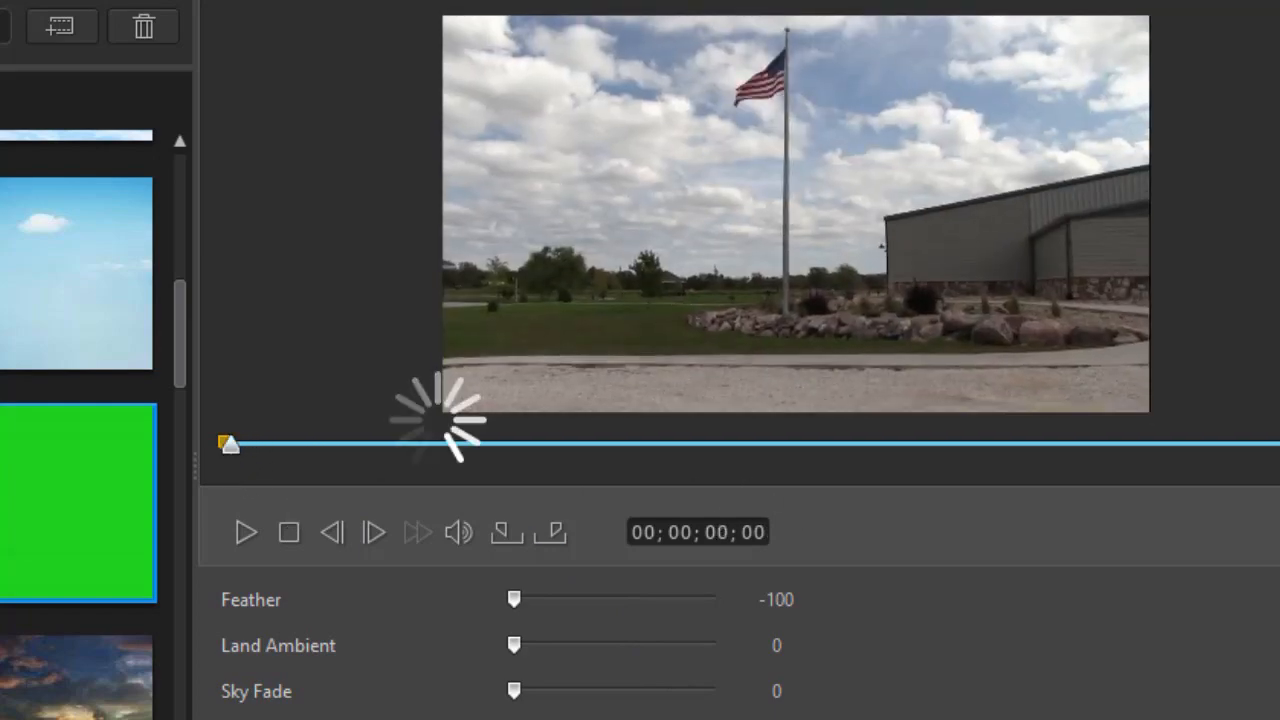
Check the green sky at later frames, then create the sky-replaced video with Transform Video
left_click_drag(230, 444, 276, 444)
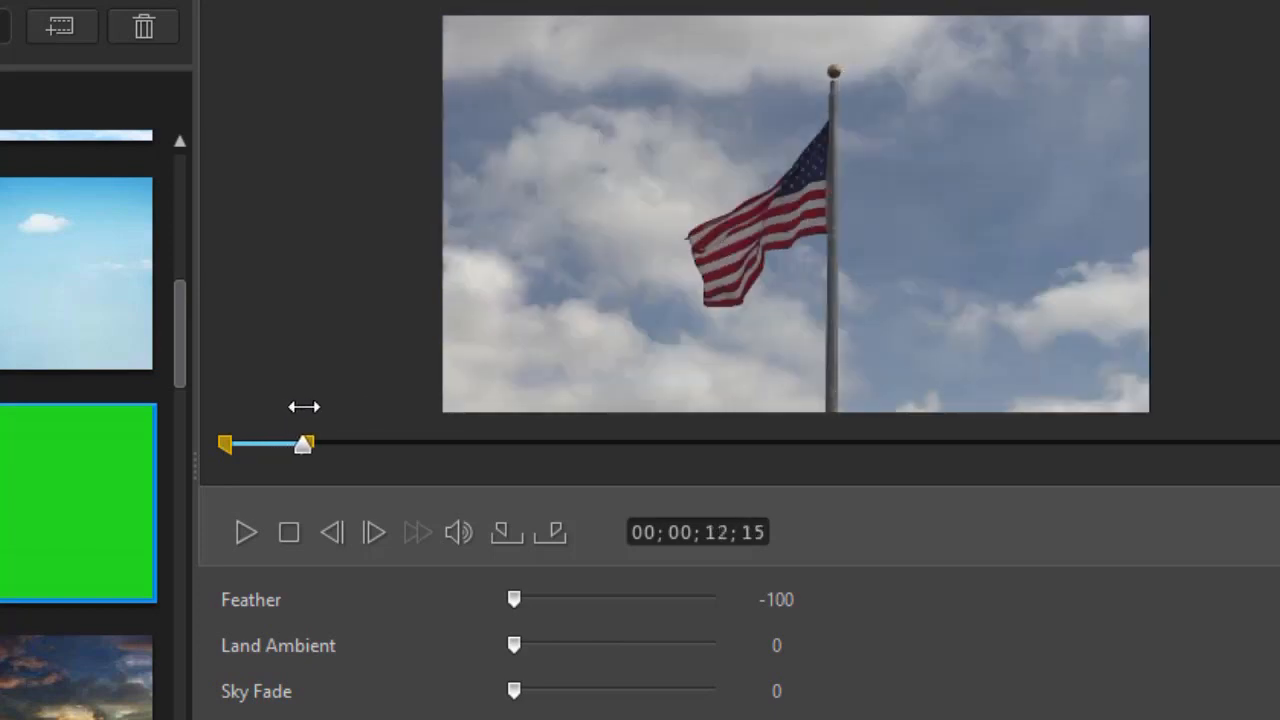
left_click_drag(304, 444, 328, 444)
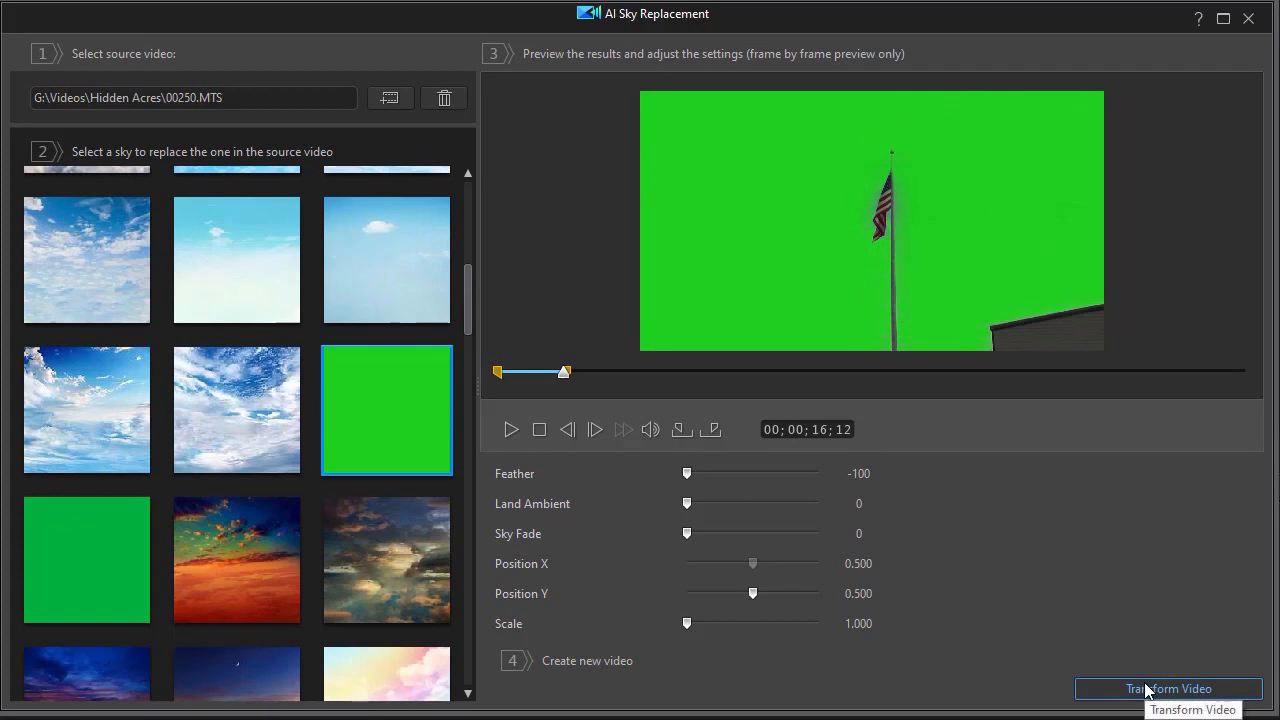
left_click(1168, 688)
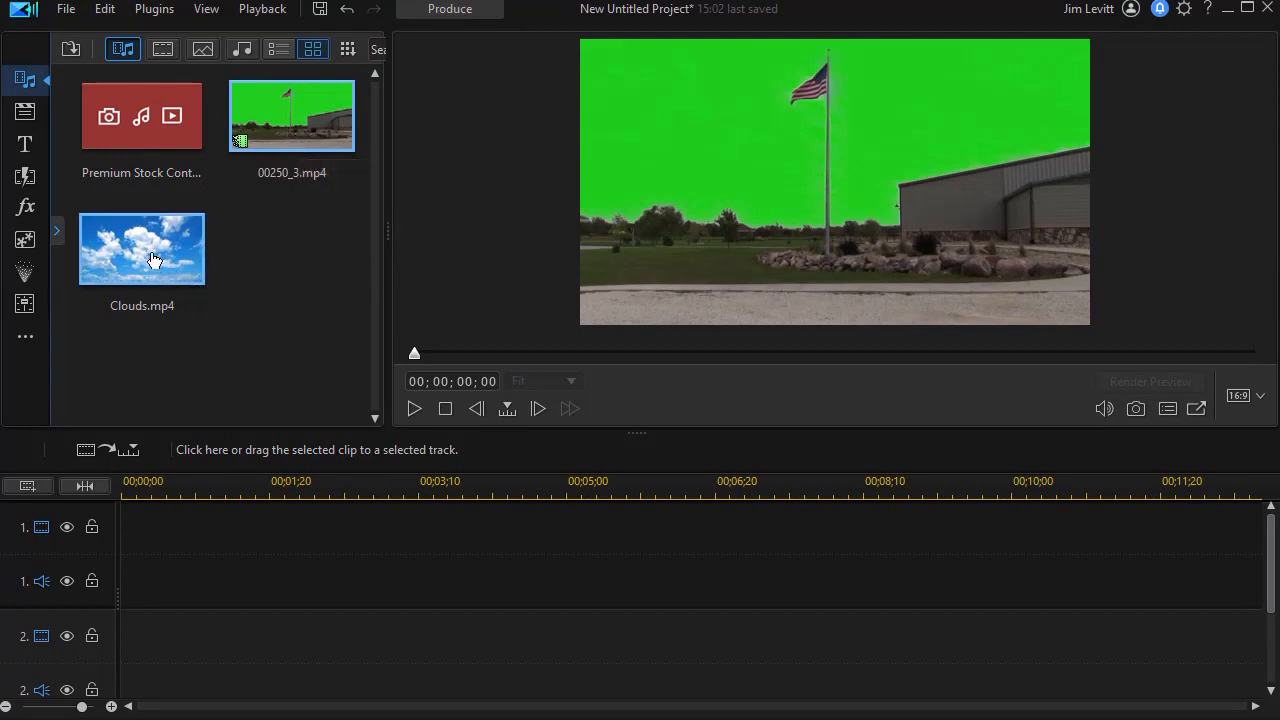
mouse_move(140, 248)
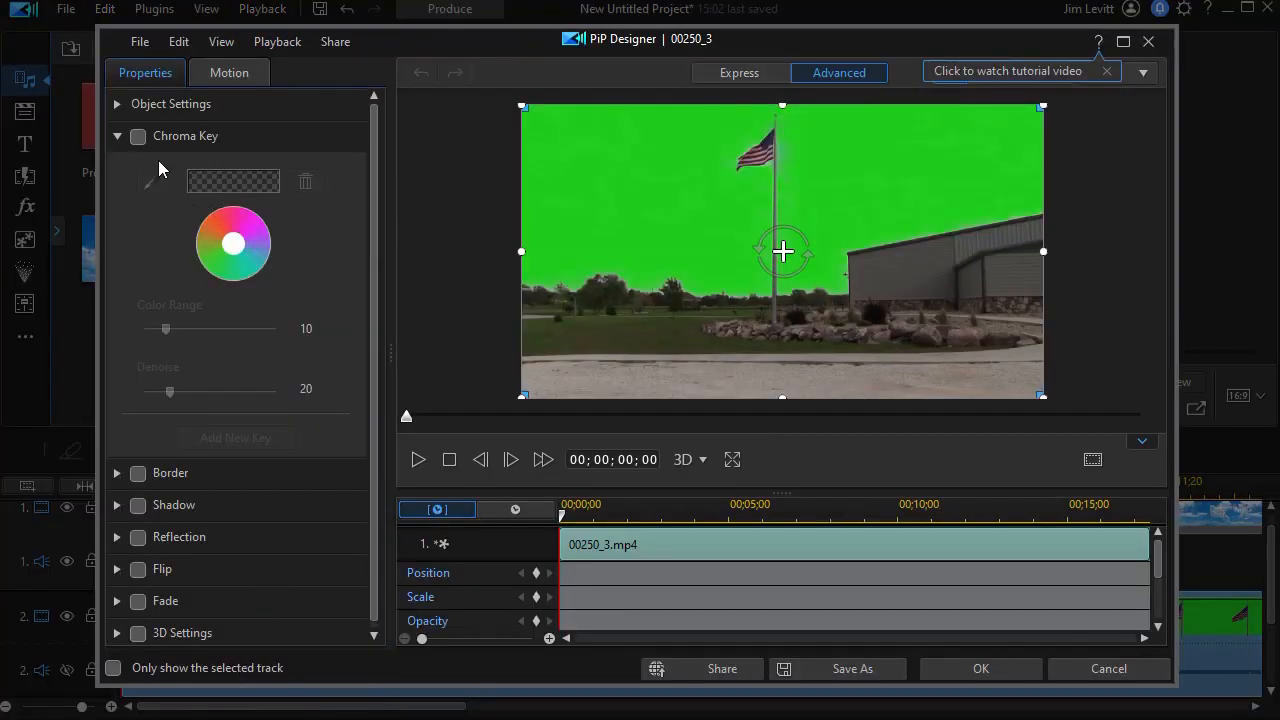
Enable chroma key and sample the green backdrop as the key colour
left_click(138, 136)
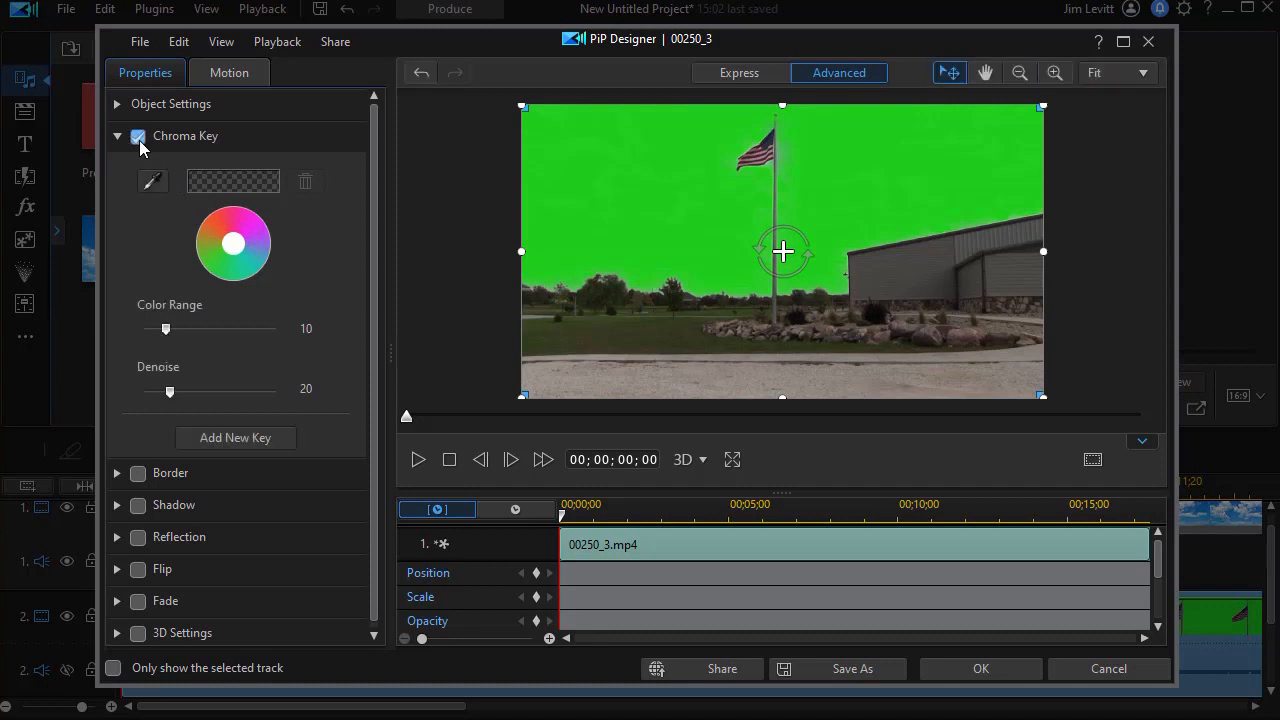
left_click(152, 180)
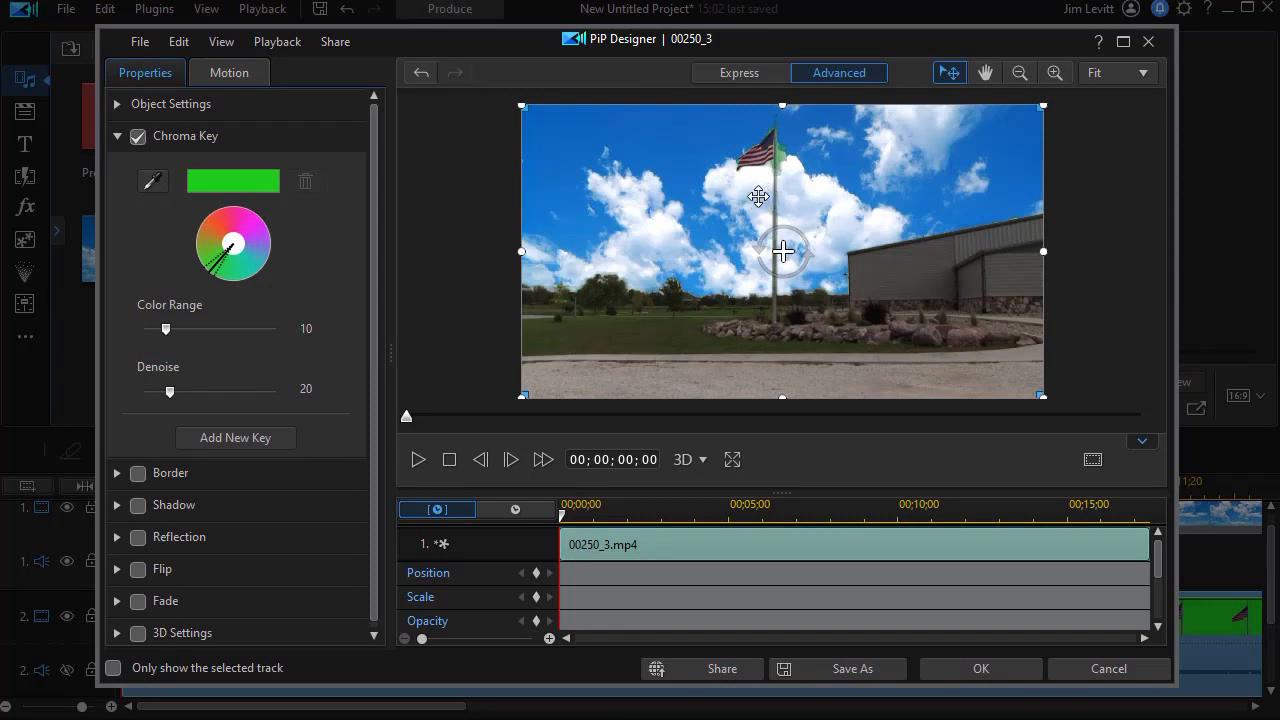
mouse_move(776, 172)
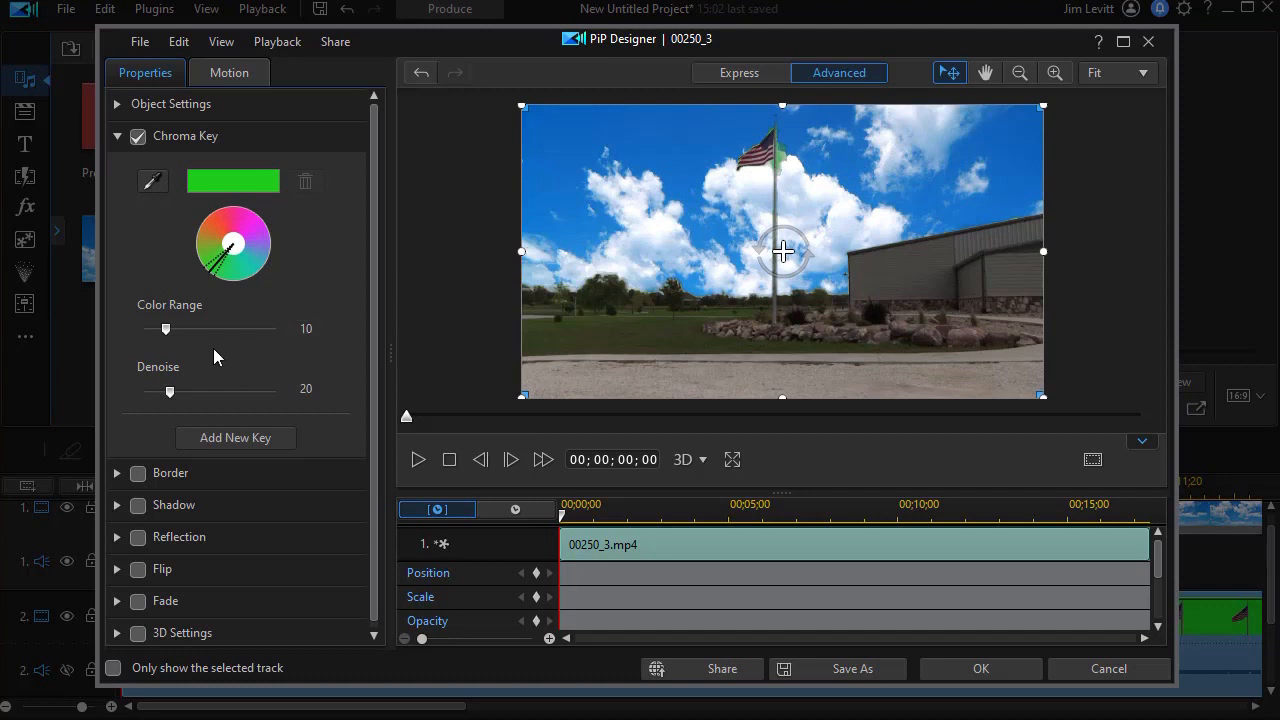
Raise the chroma key colour range to 52 and accept the keying settings
left_click_drag(164, 328, 172, 328)
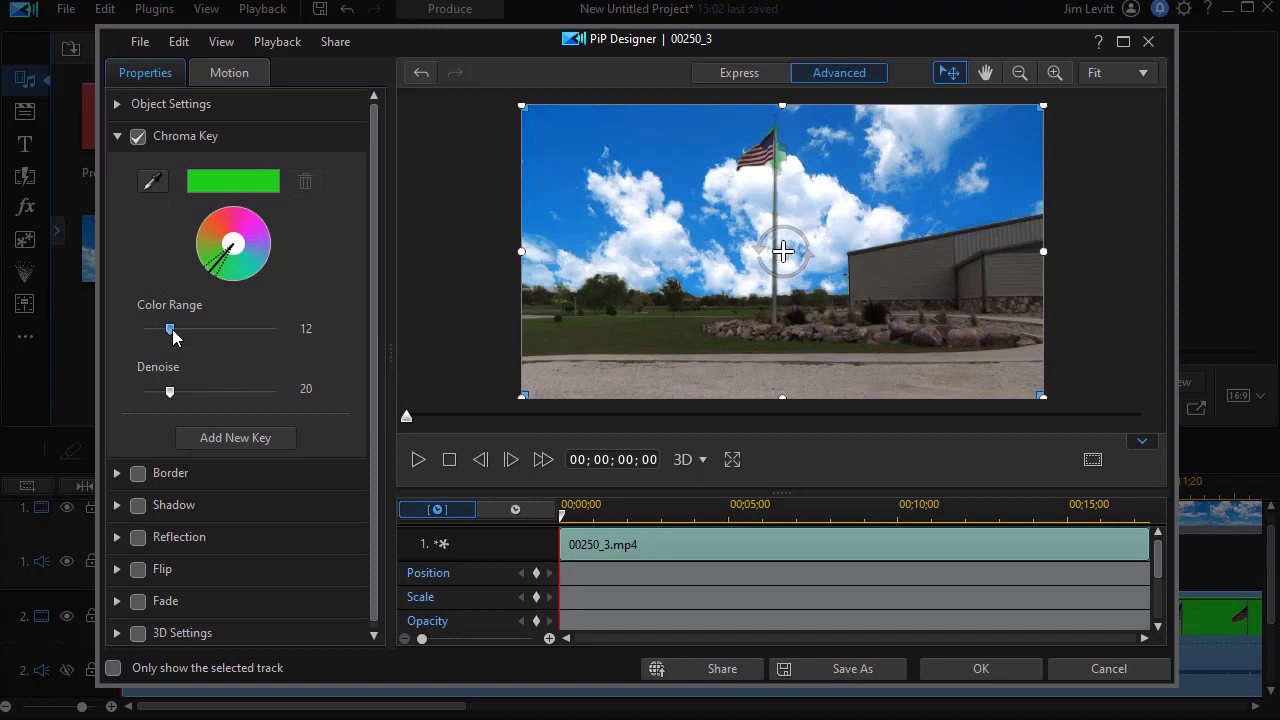
left_click_drag(170, 332, 192, 332)
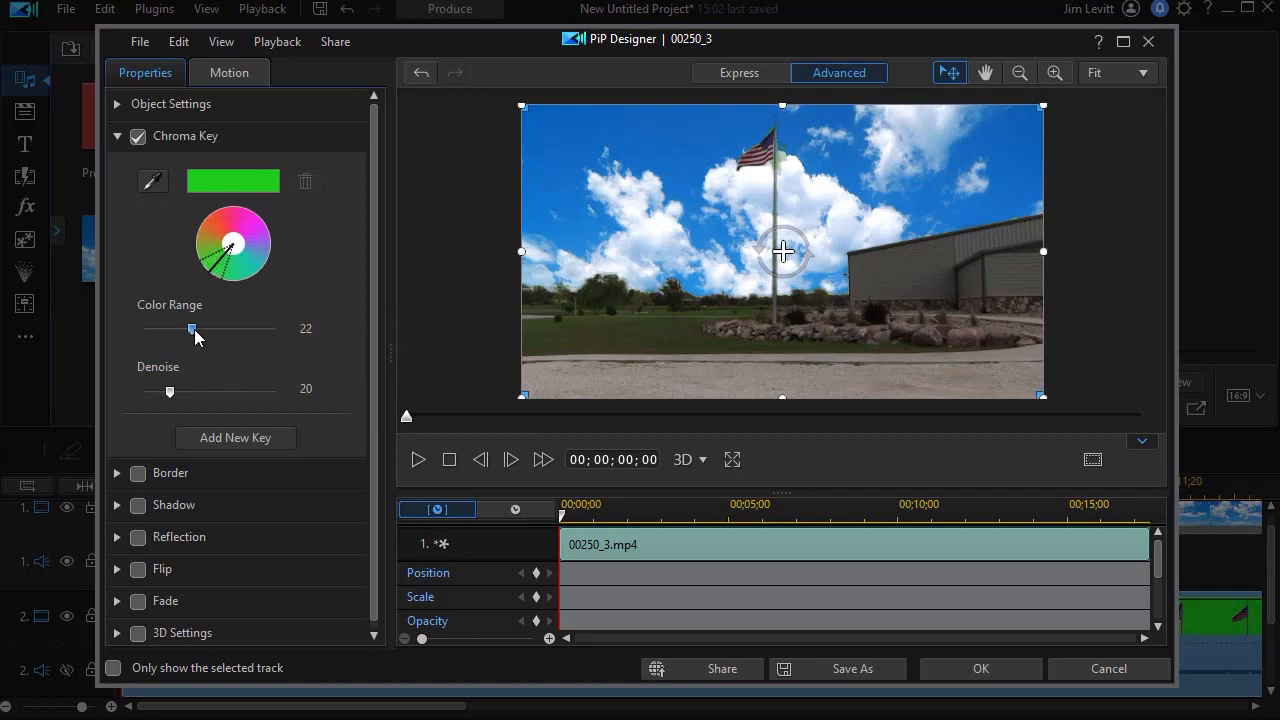
left_click_drag(192, 328, 248, 328)
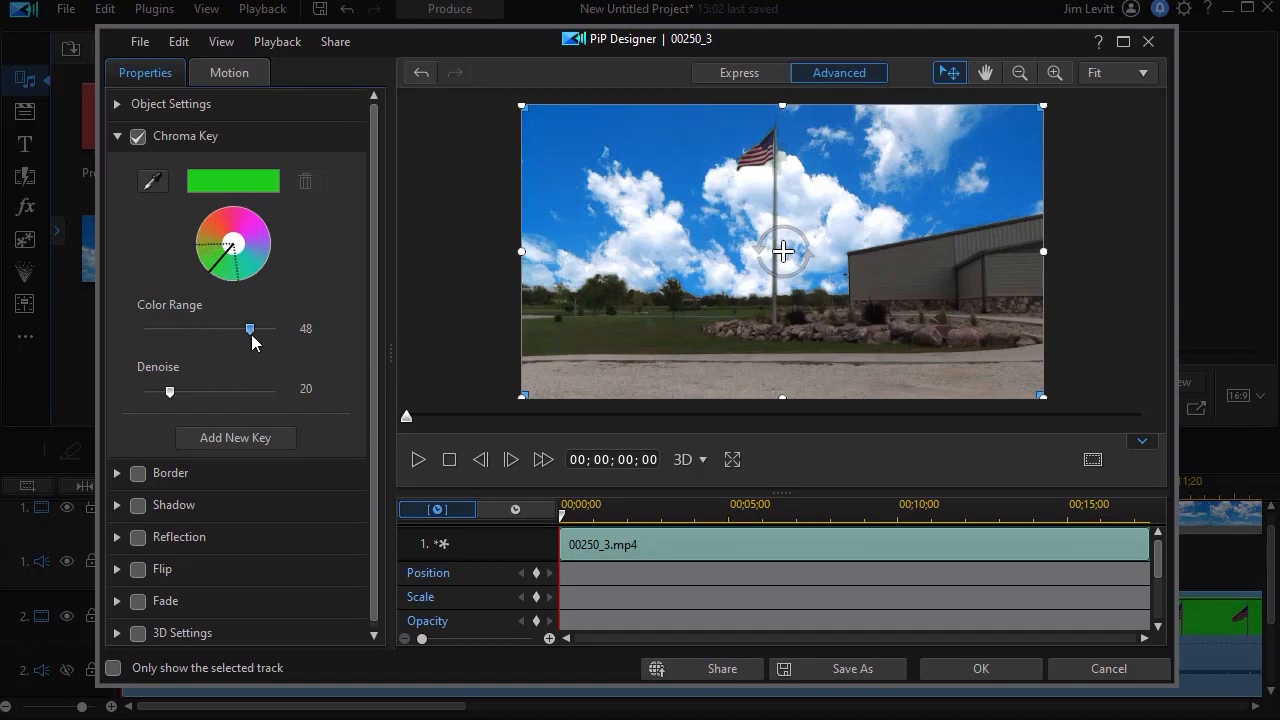
left_click_drag(250, 328, 234, 328)
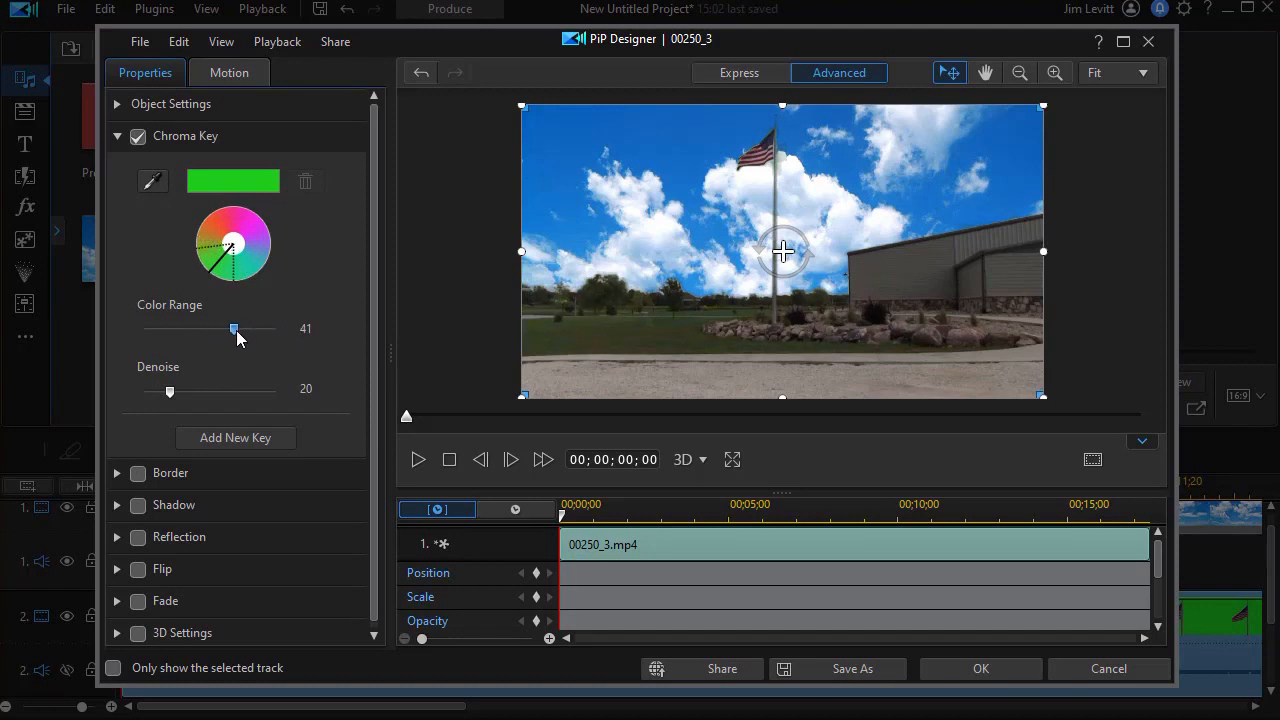
left_click_drag(234, 328, 228, 328)
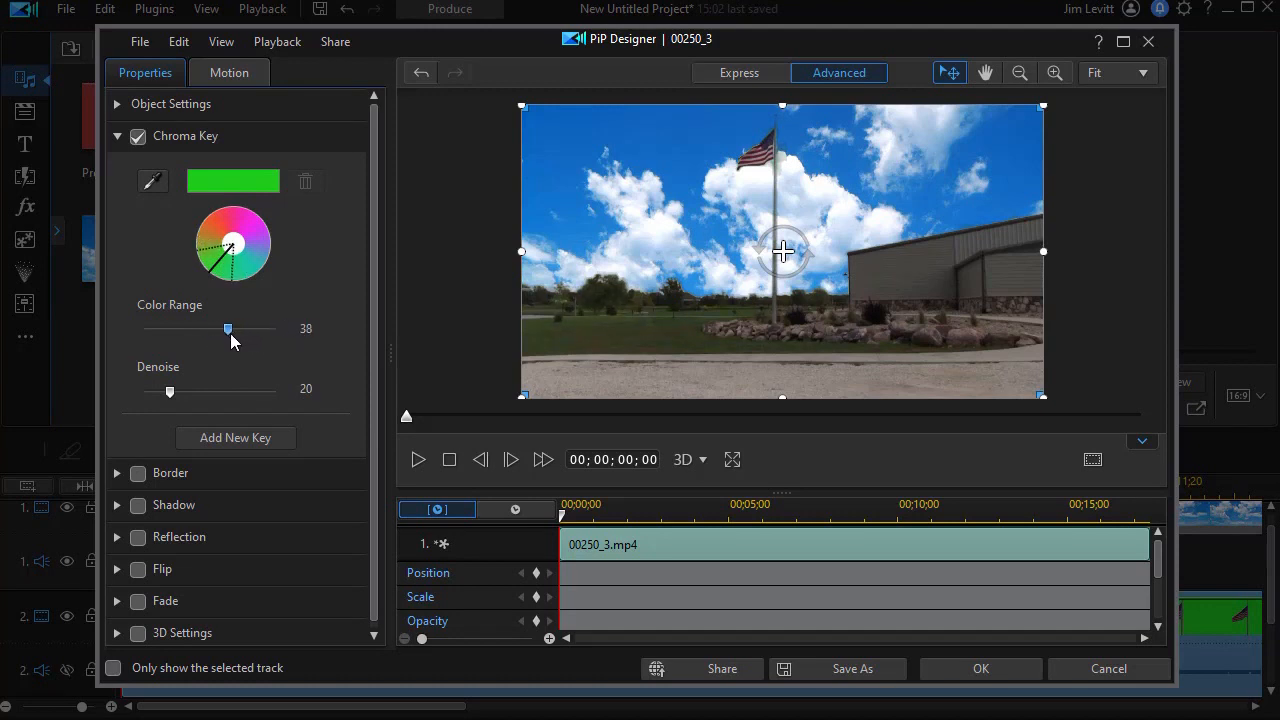
left_click_drag(228, 328, 256, 328)
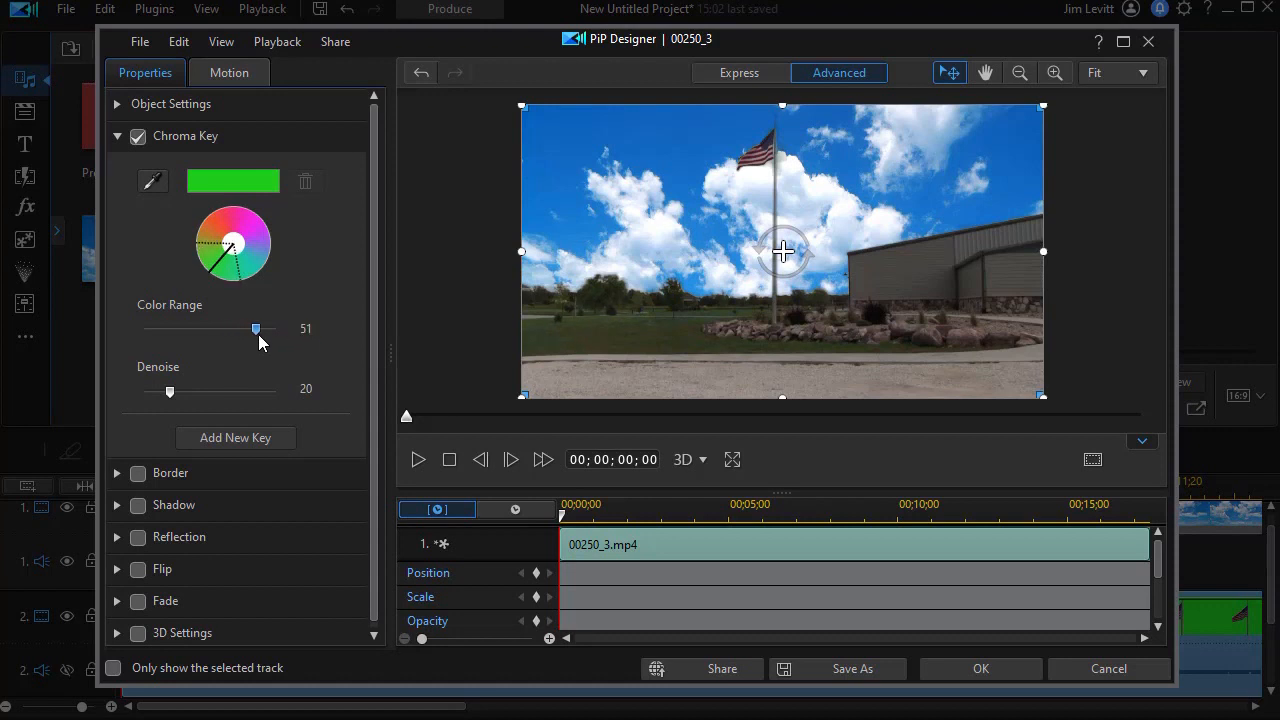
left_click_drag(256, 328, 256, 328)
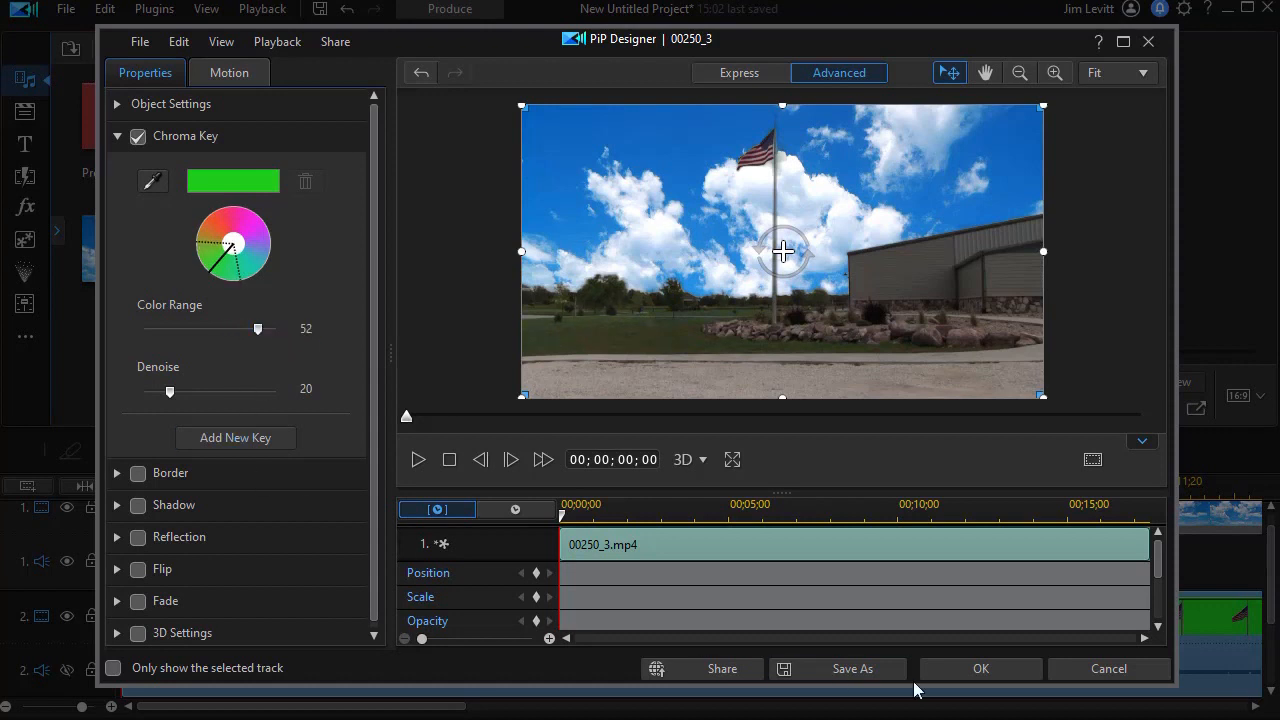
left_click(980, 668)
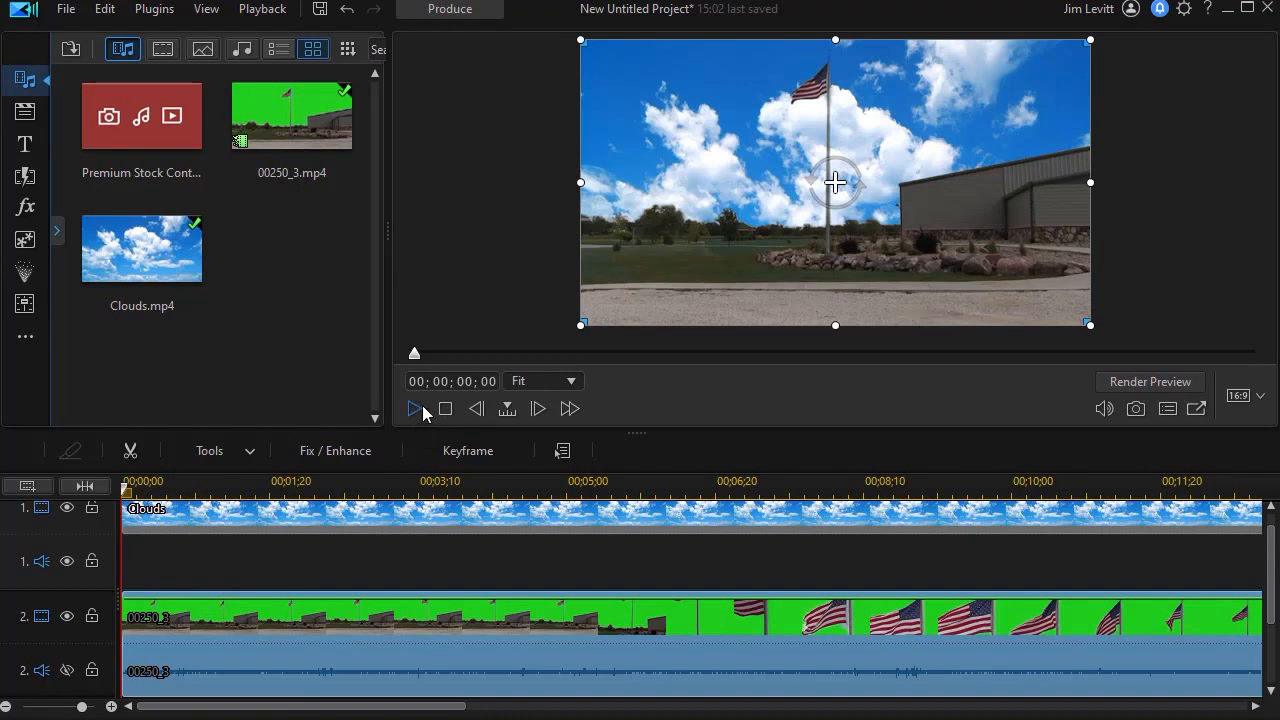
left_click(414, 408)
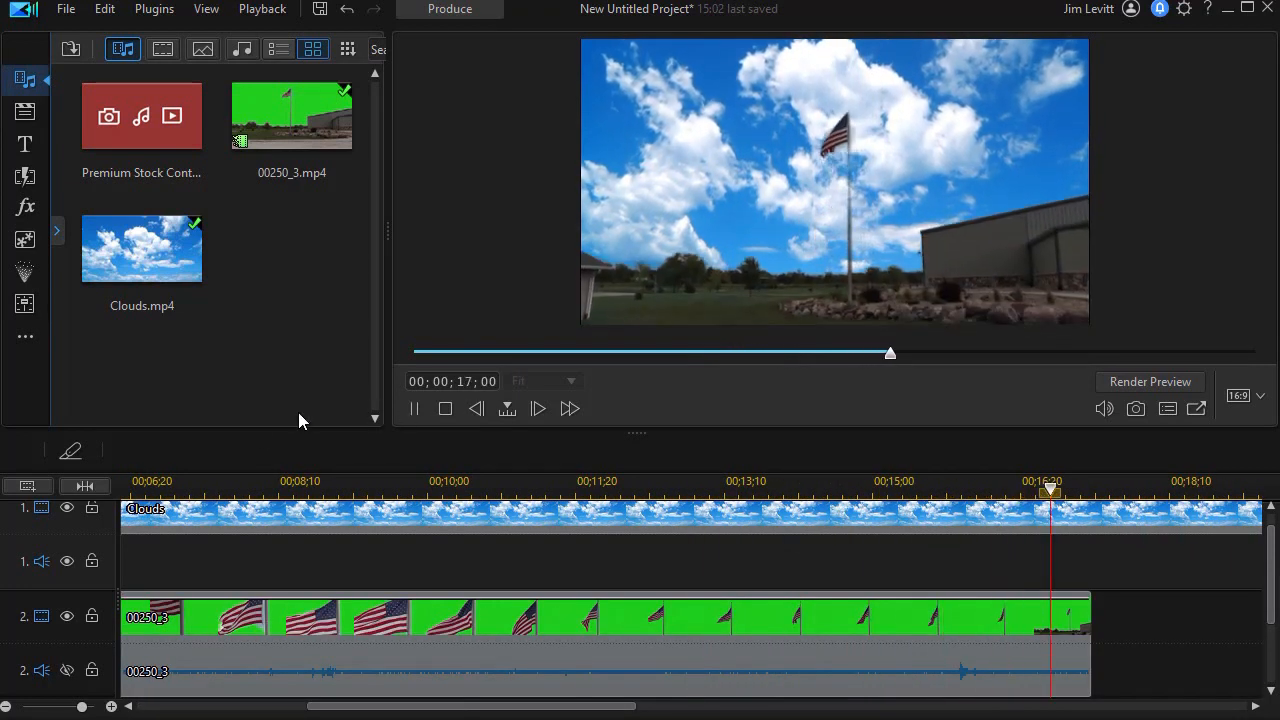
left_click(444, 408)
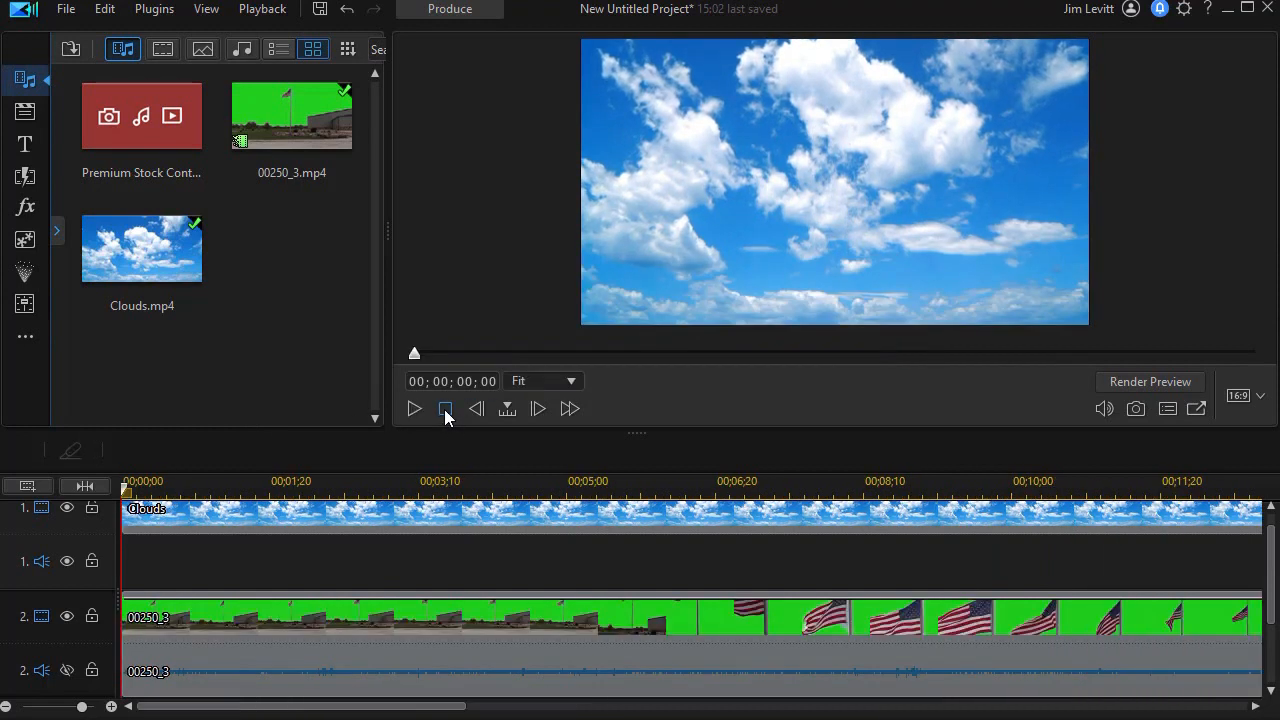
left_click(444, 408)
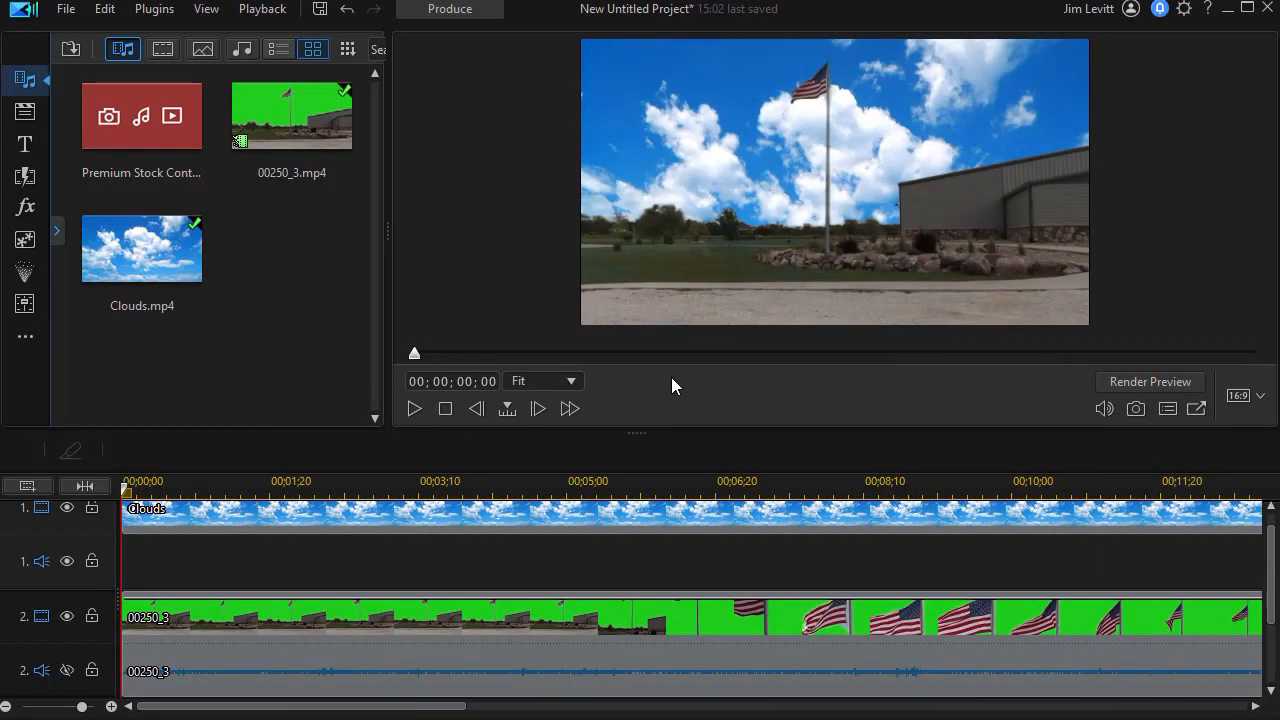